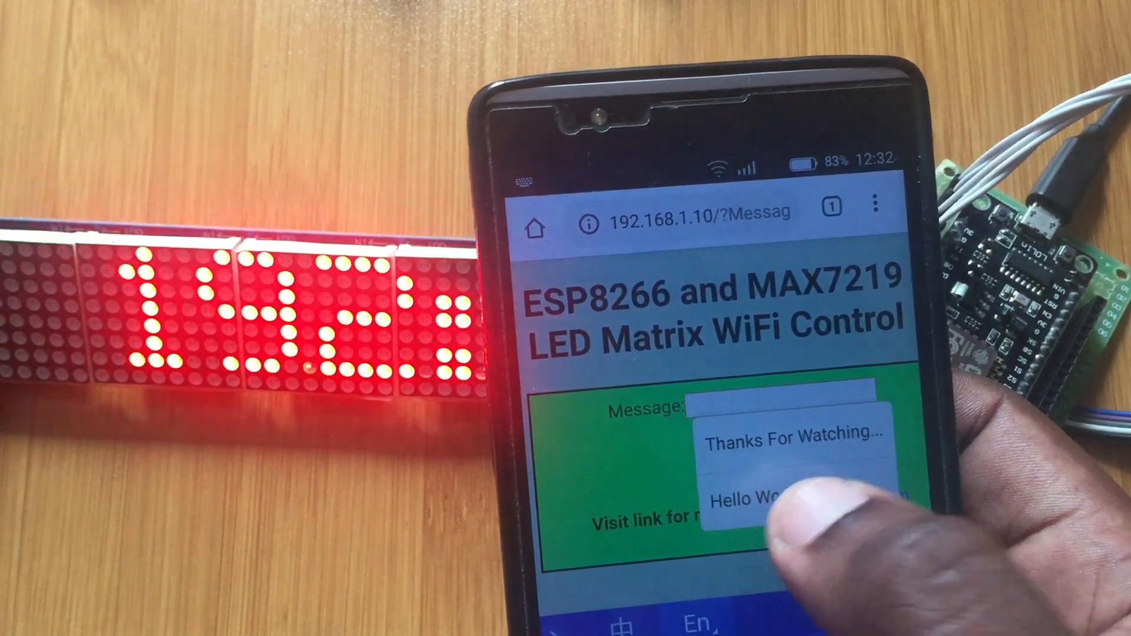
- Scroll through the MAX7219_ESP8266 sketch code in the Arduino IDE
click(775, 499)
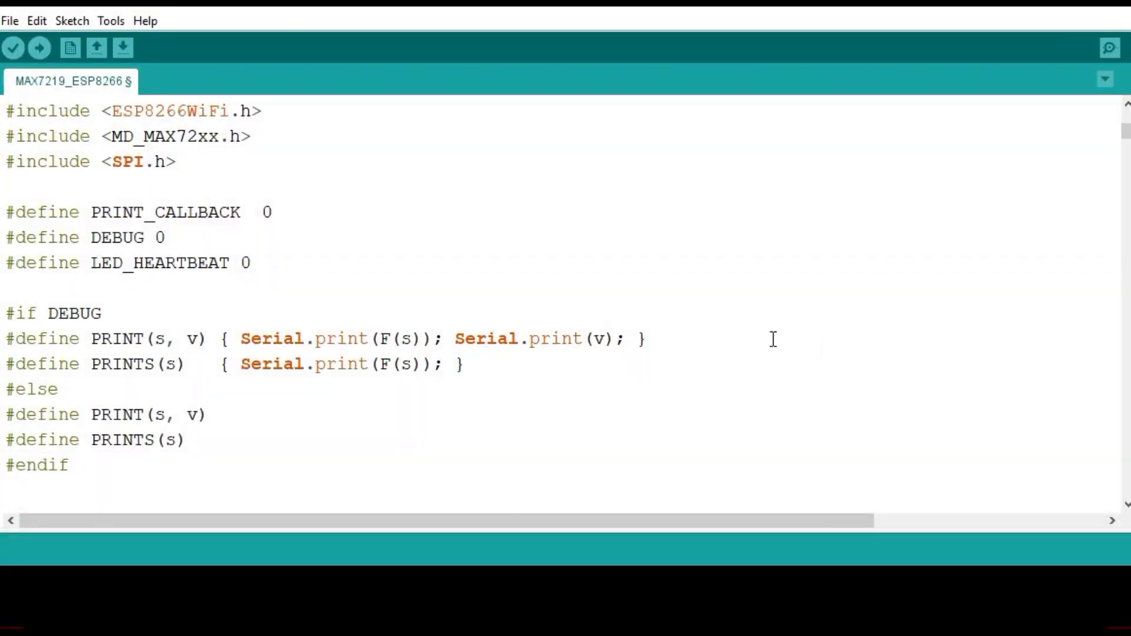
mouse_move(302, 208)
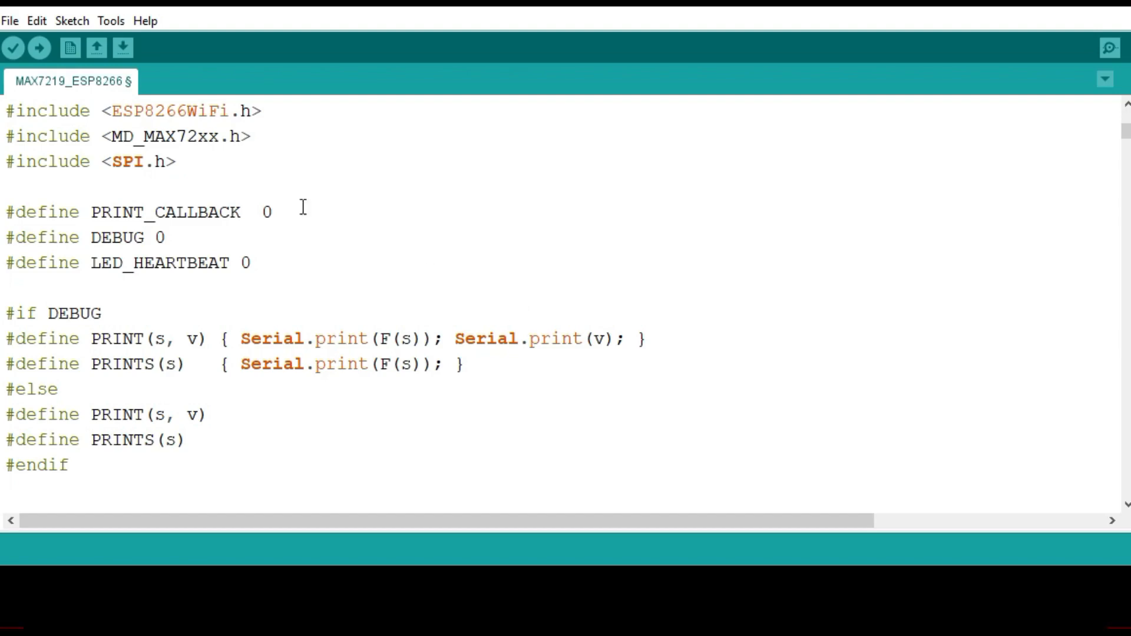
mouse_move(160, 120)
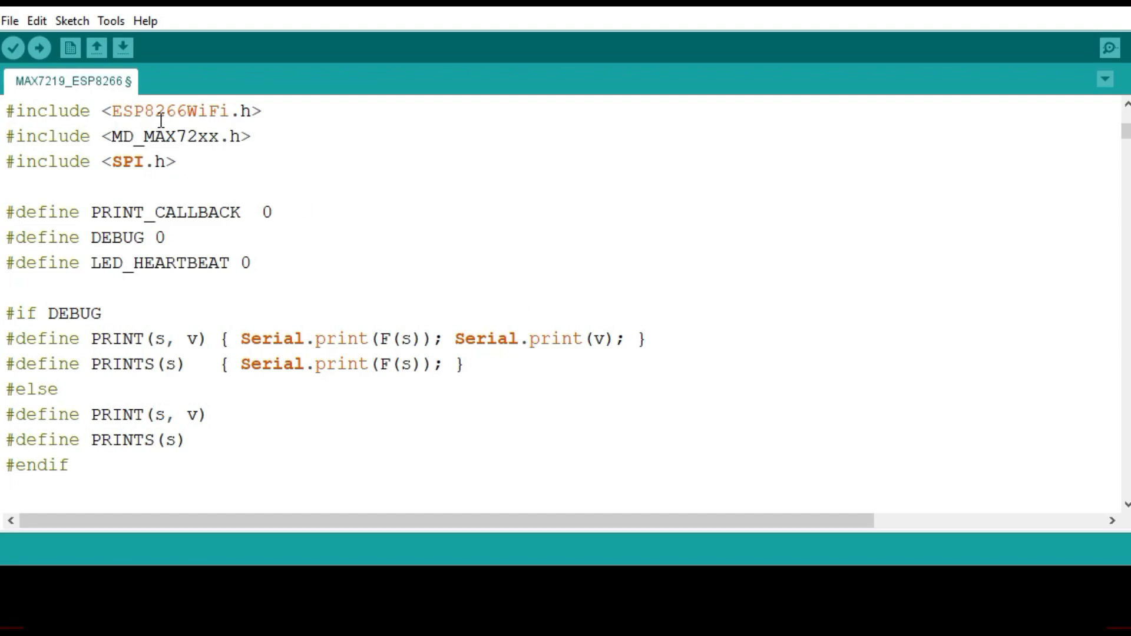
mouse_move(253, 119)
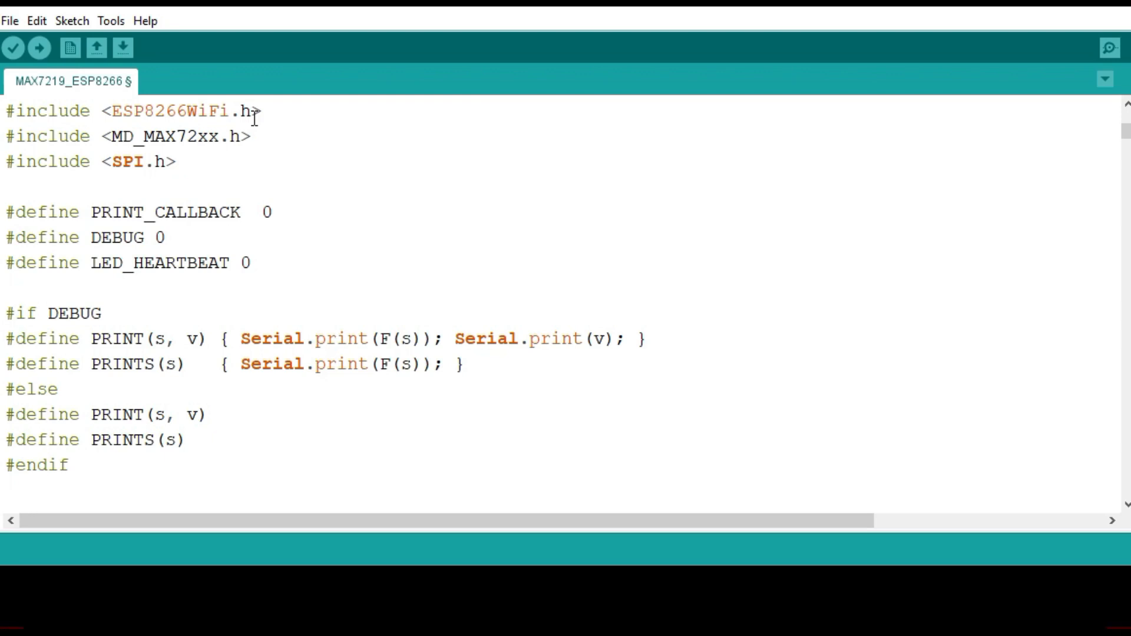
mouse_move(137, 145)
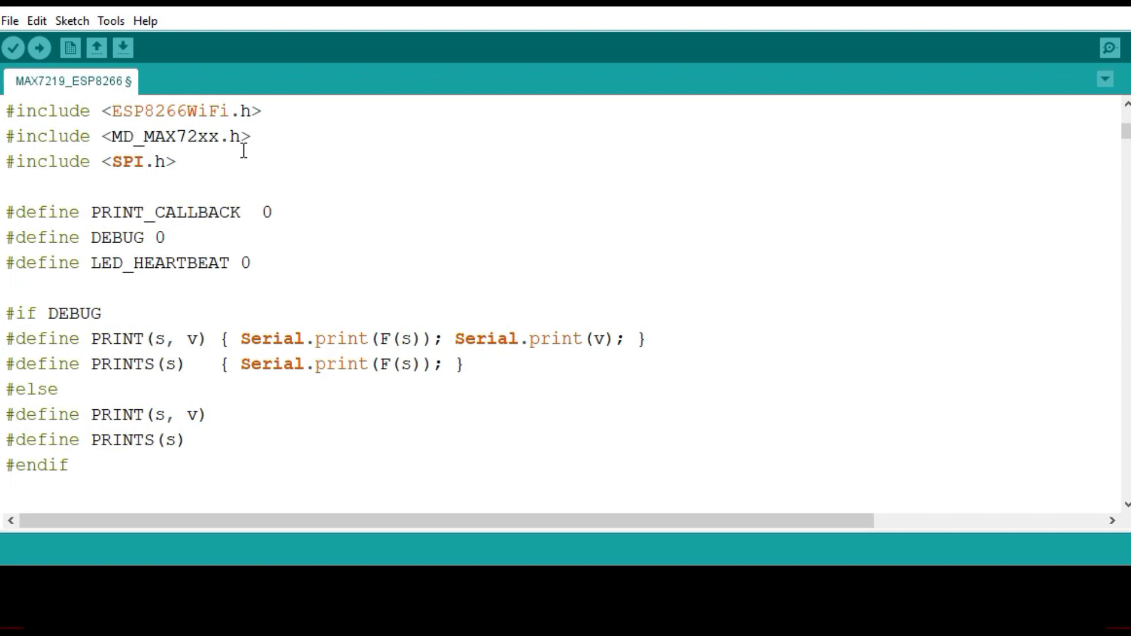
mouse_move(234, 137)
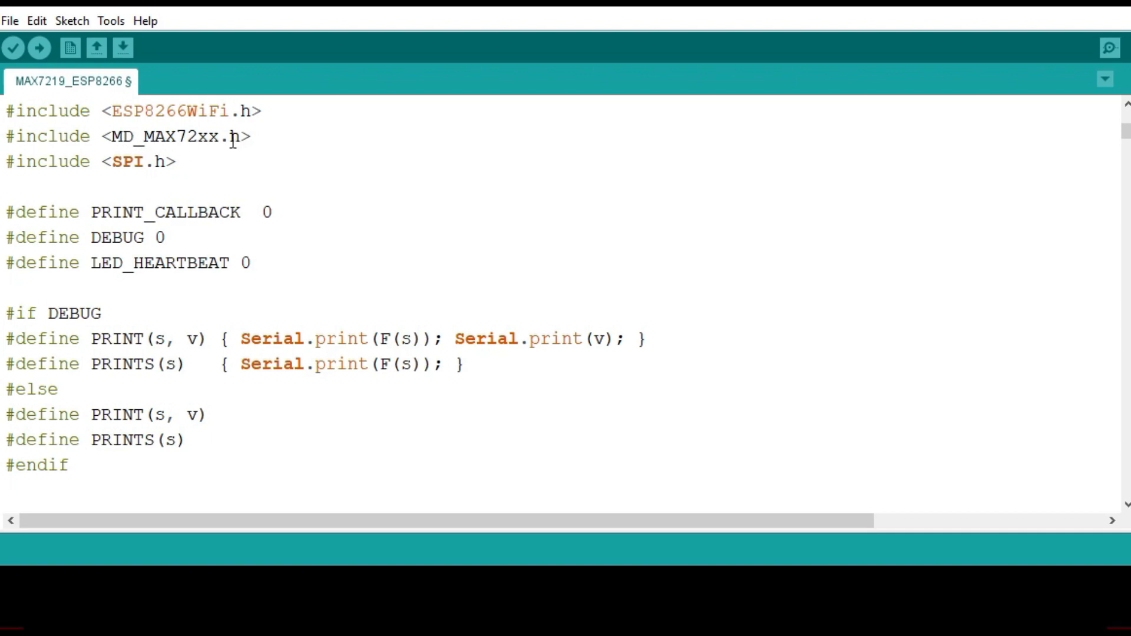
mouse_move(267, 148)
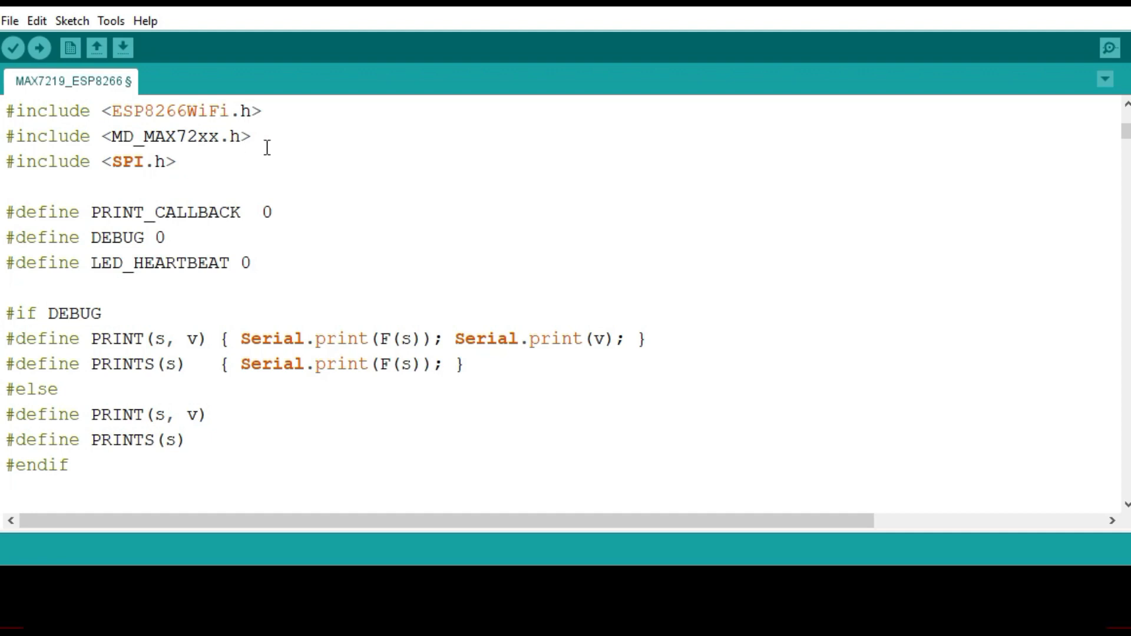
mouse_move(247, 142)
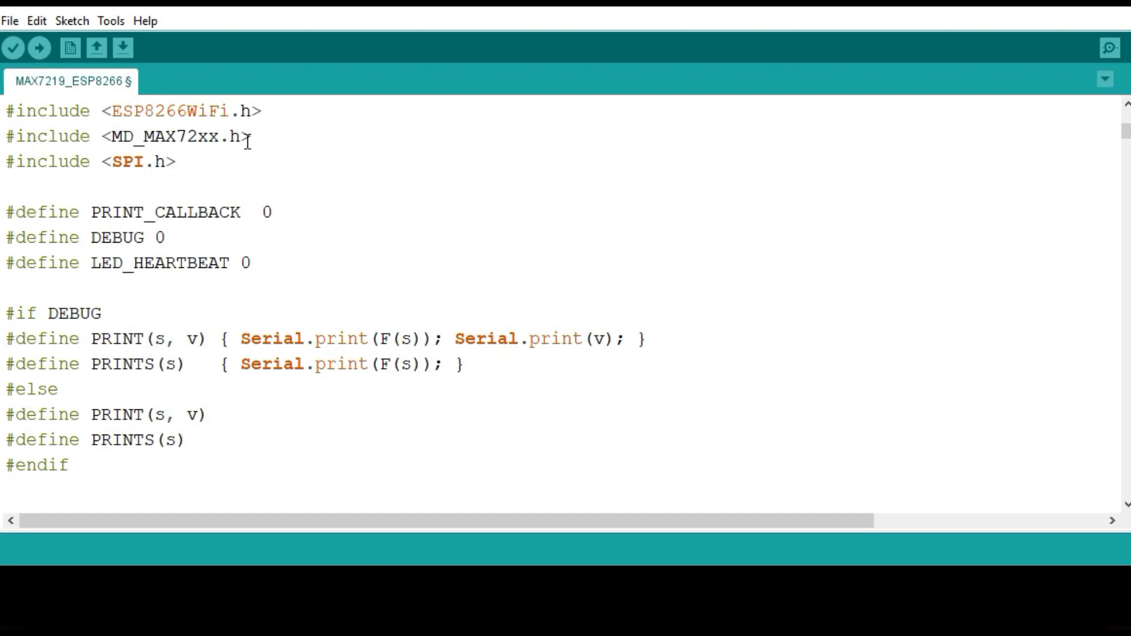
mouse_move(242, 141)
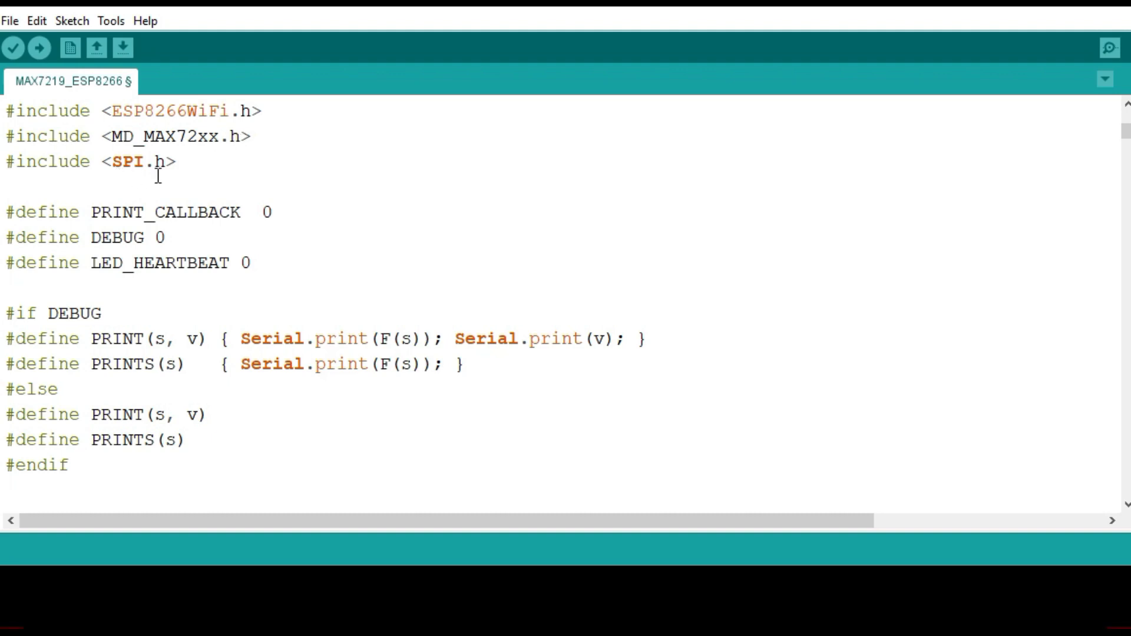
mouse_move(118, 178)
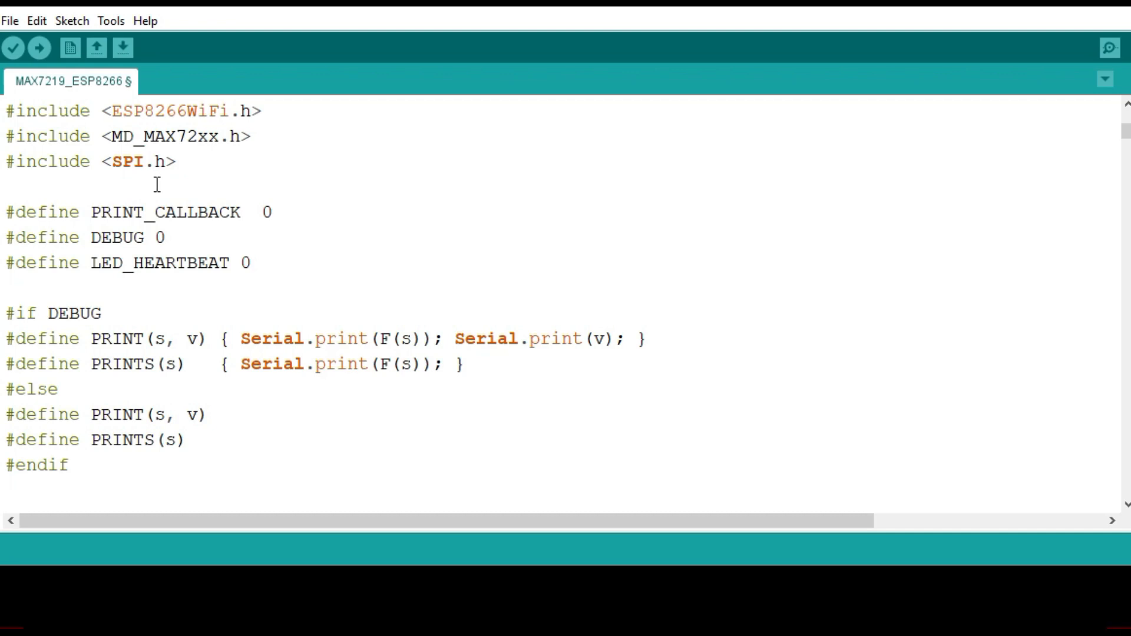
mouse_move(190, 229)
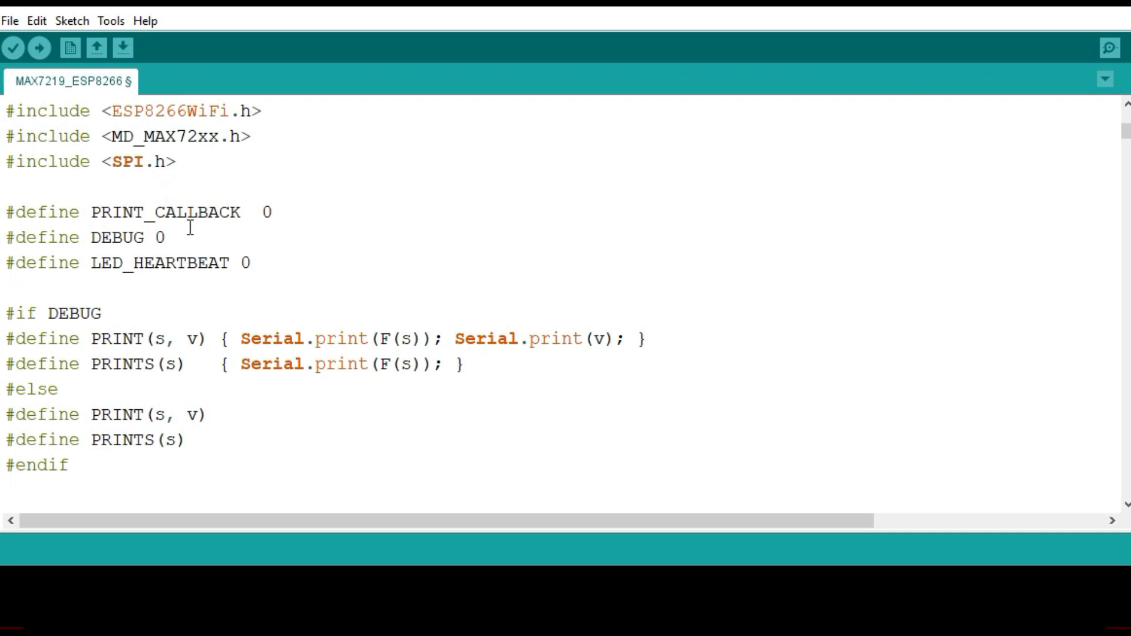
scroll(down, 3)
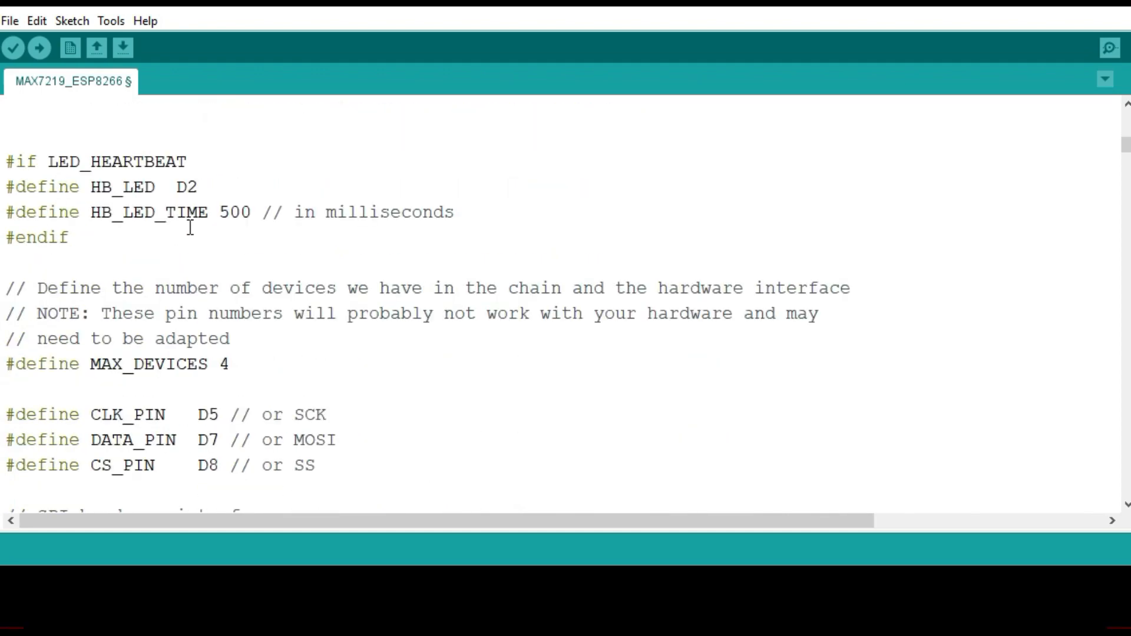
scroll(down, 3)
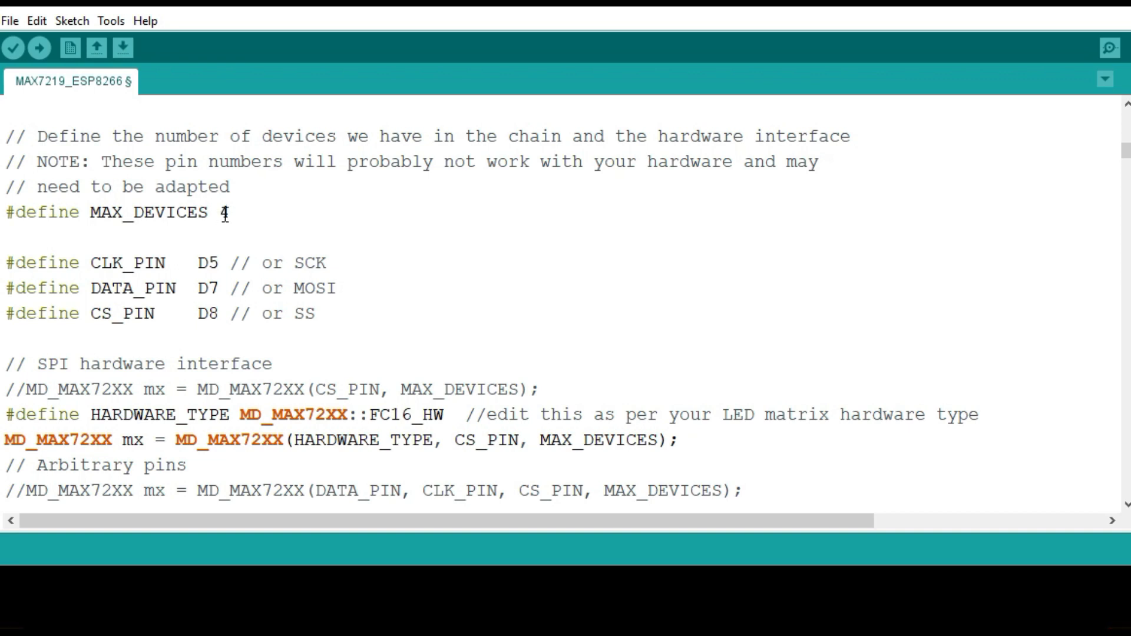
mouse_move(229, 254)
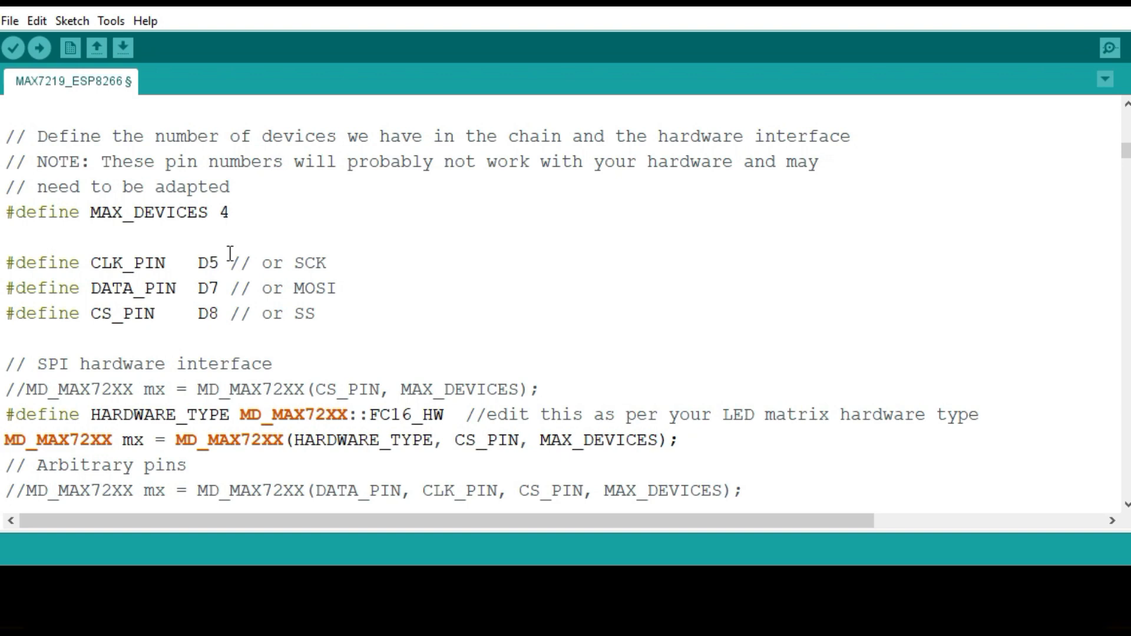
scroll(down, 3)
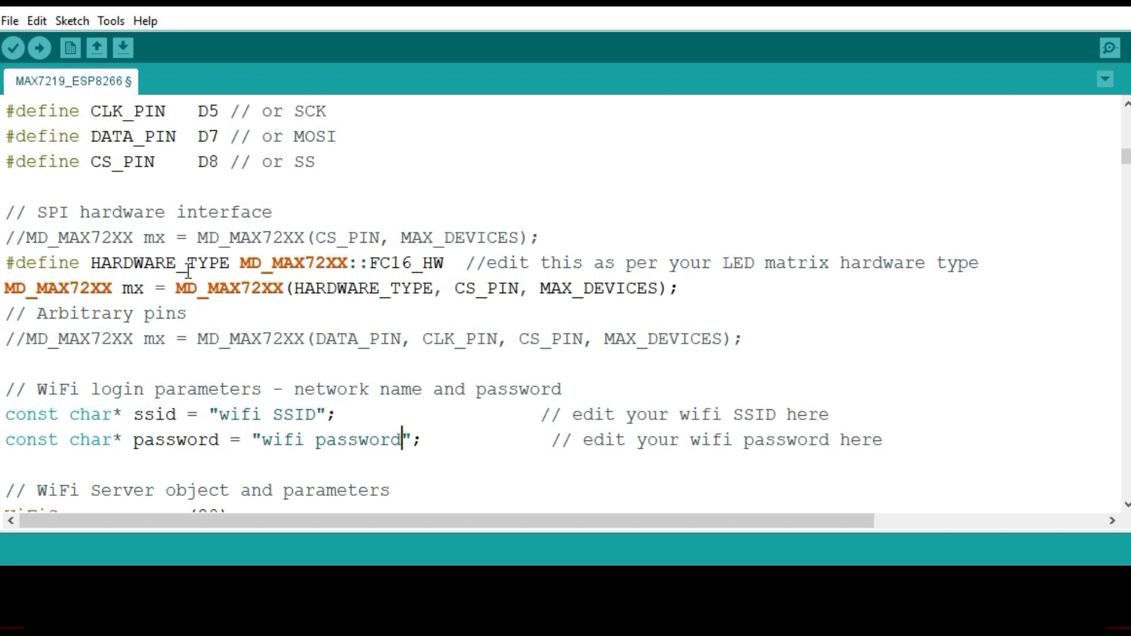
mouse_move(314, 267)
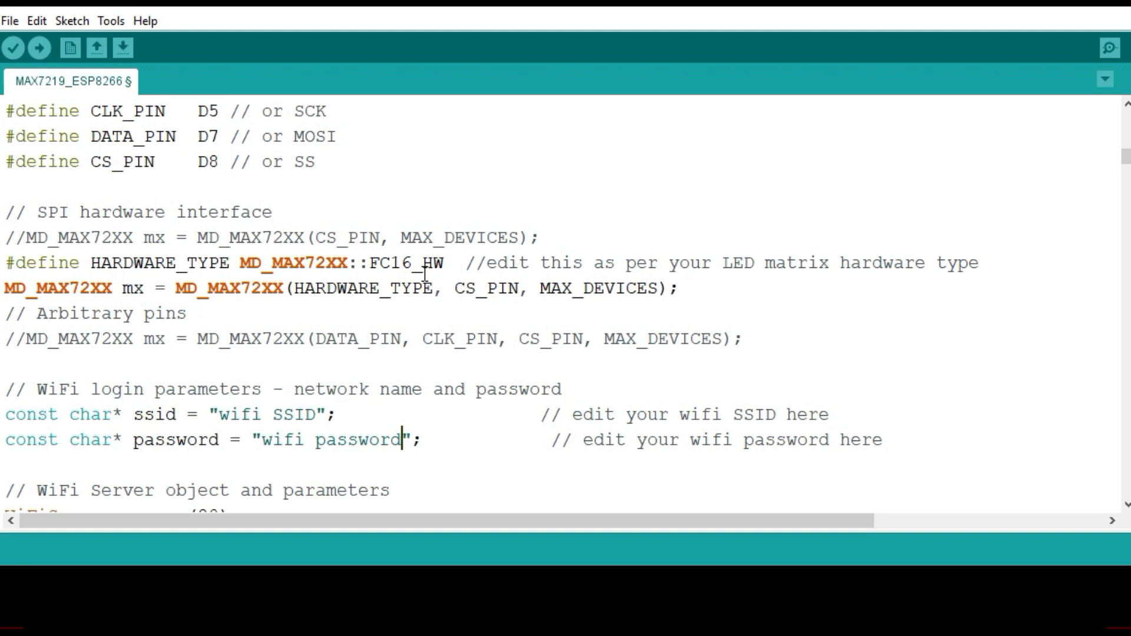
mouse_move(423, 274)
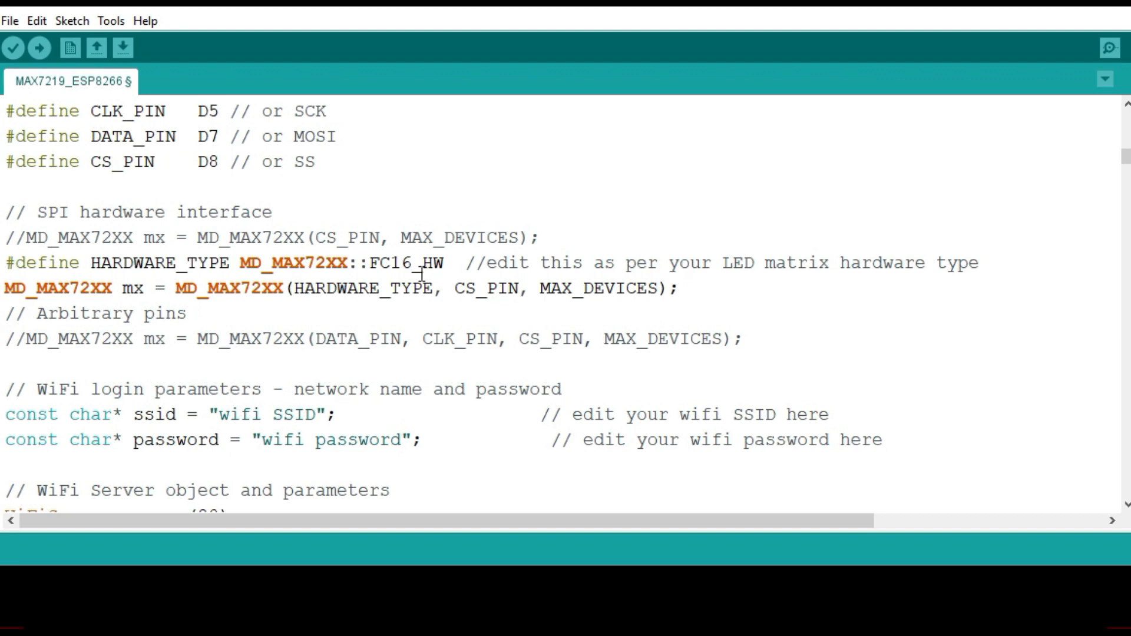
scroll(down, 3)
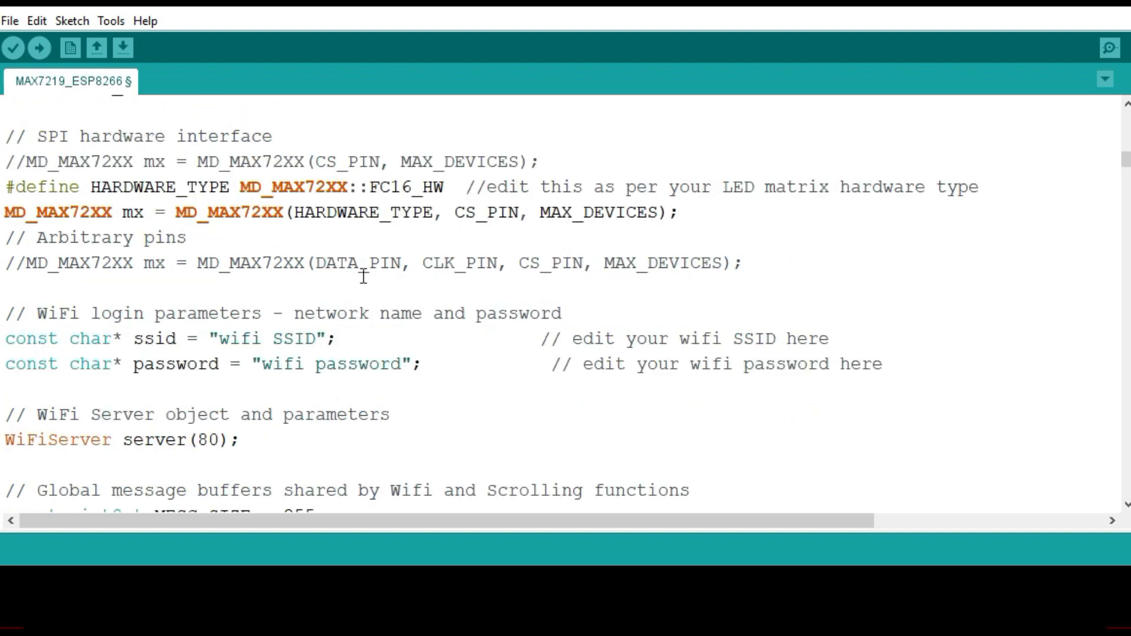
scroll(down, 3)
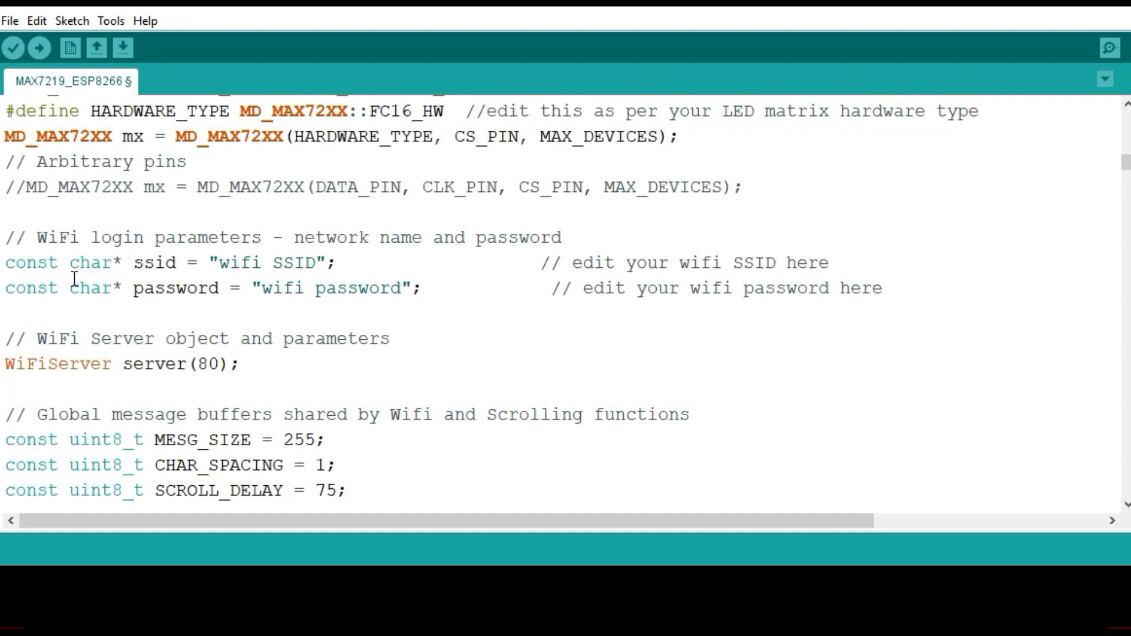
scroll(down, 3)
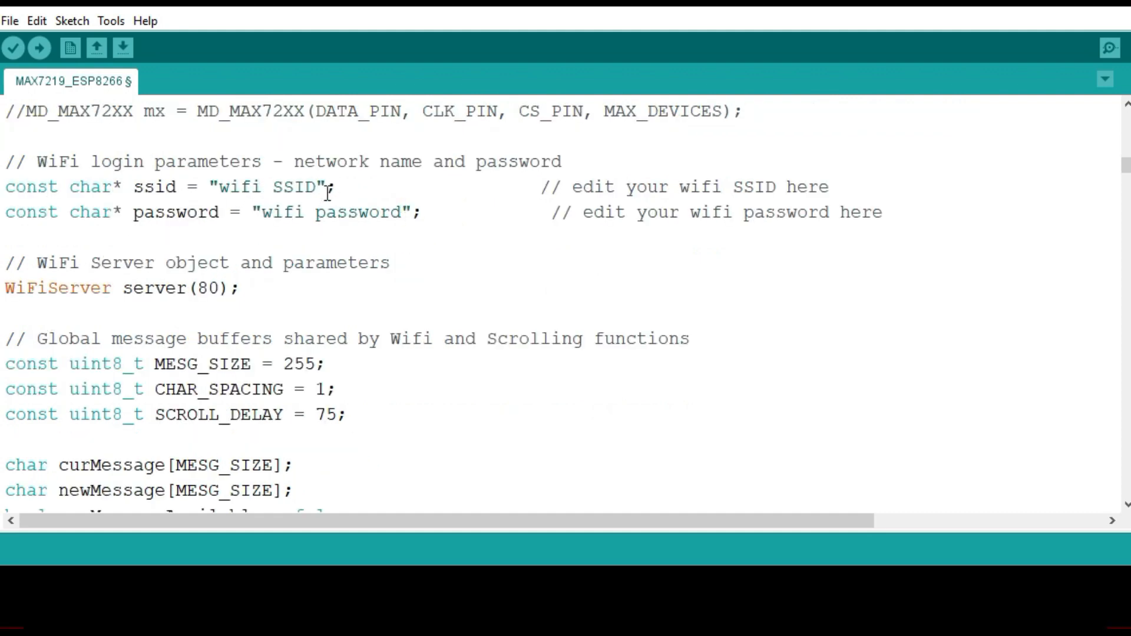
mouse_move(341, 211)
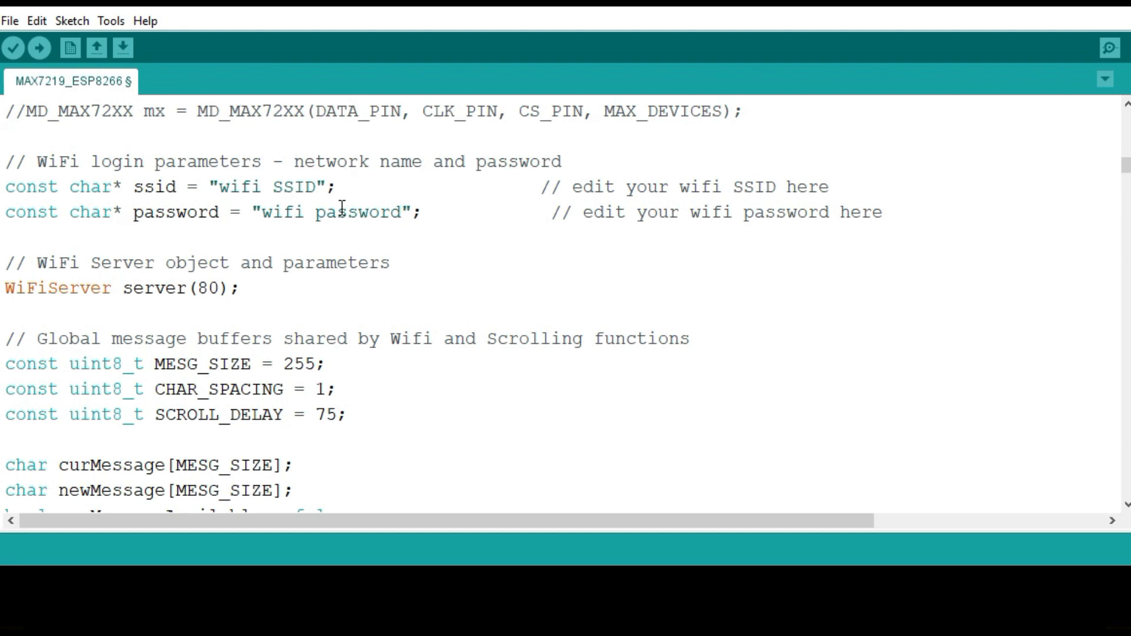
mouse_move(406, 215)
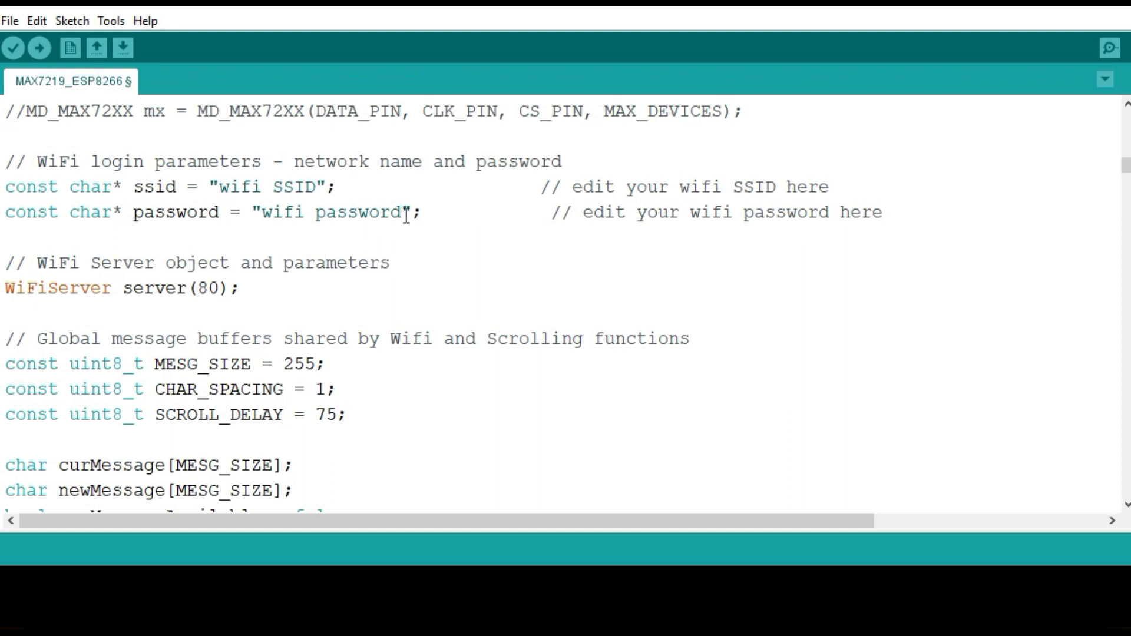
- Tap the Message field on the phone's ESP8266 LED Matrix page to type a new message
scroll(down, 3)
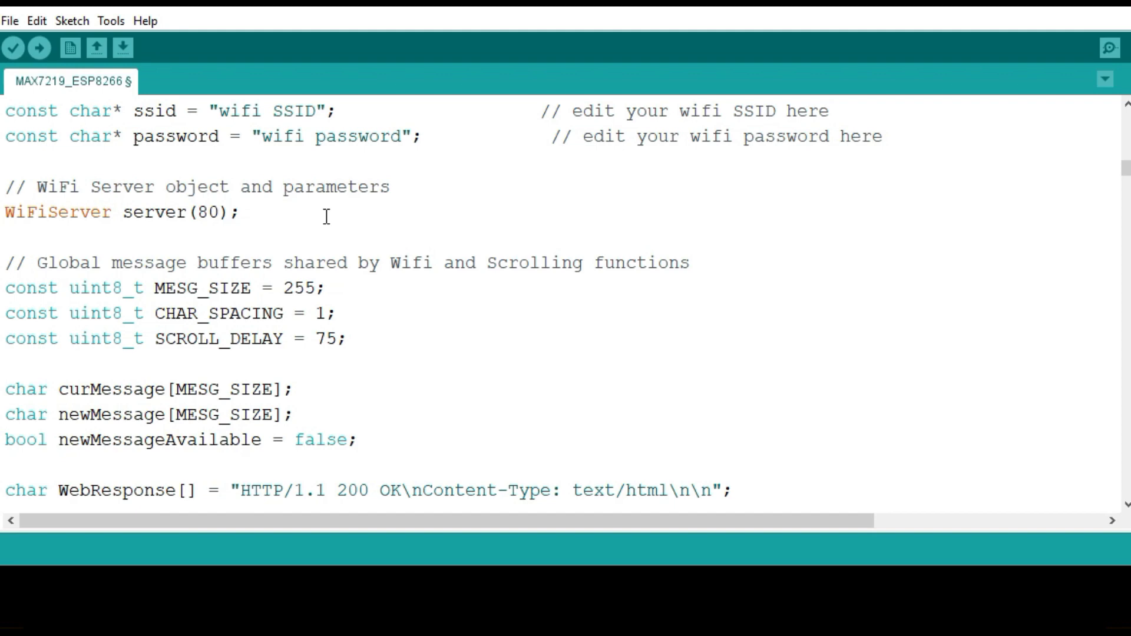
scroll(up, 3)
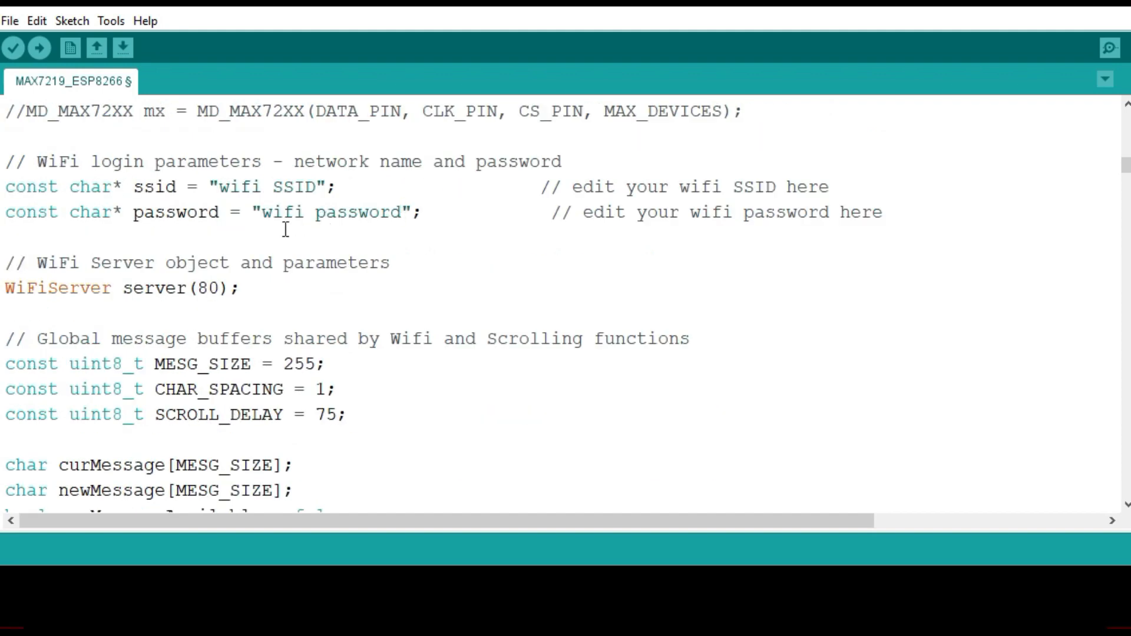
scroll(down, 3)
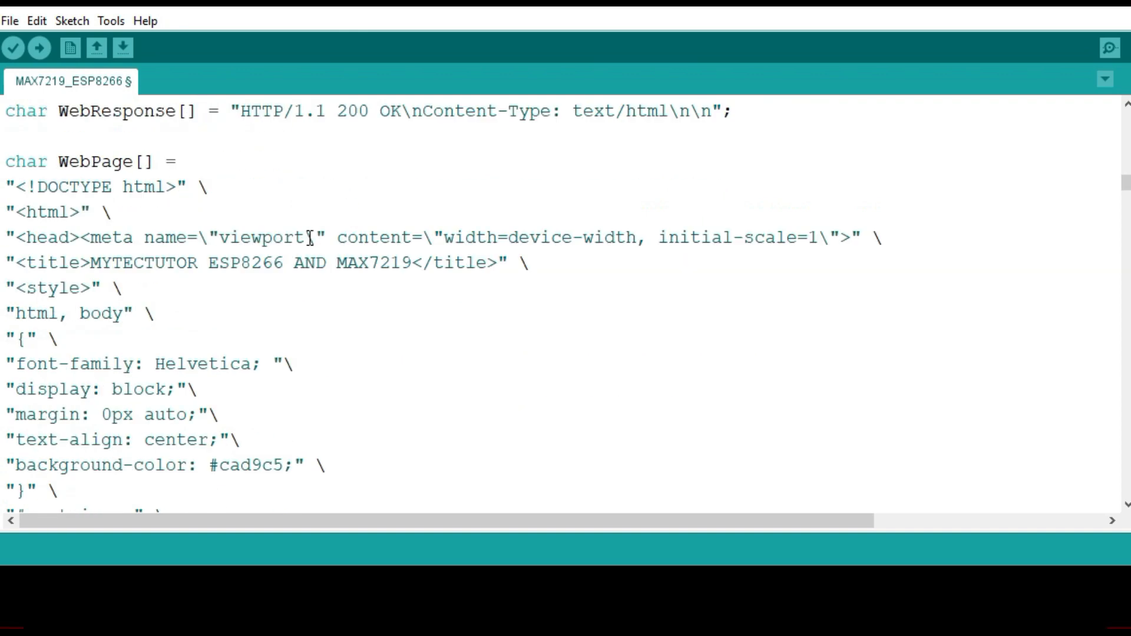
mouse_move(32, 203)
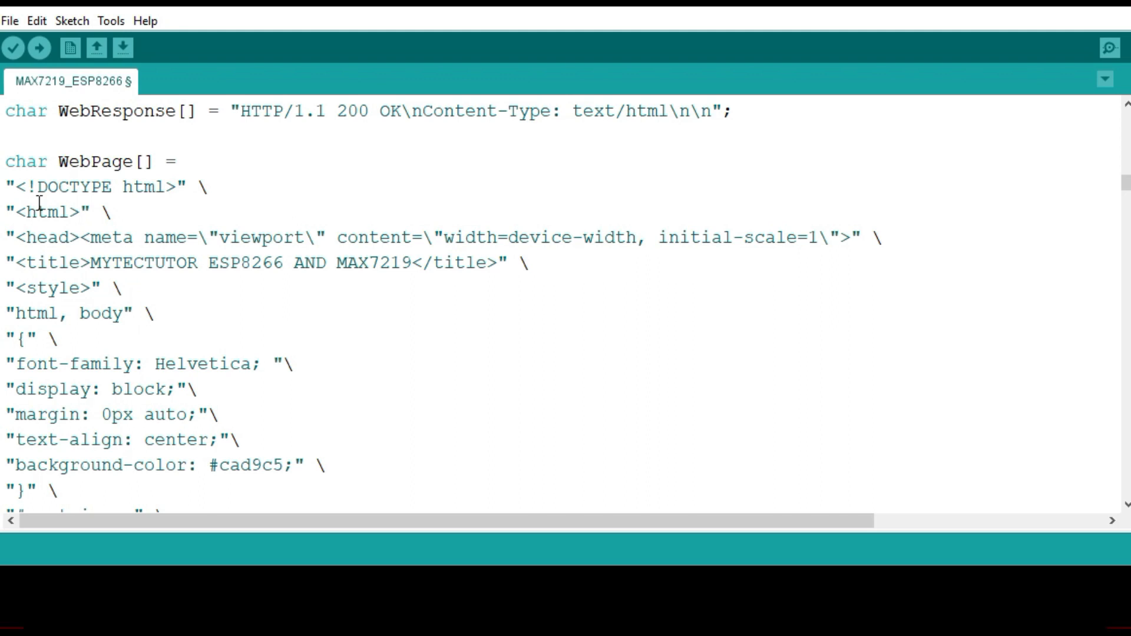
scroll(down, 3)
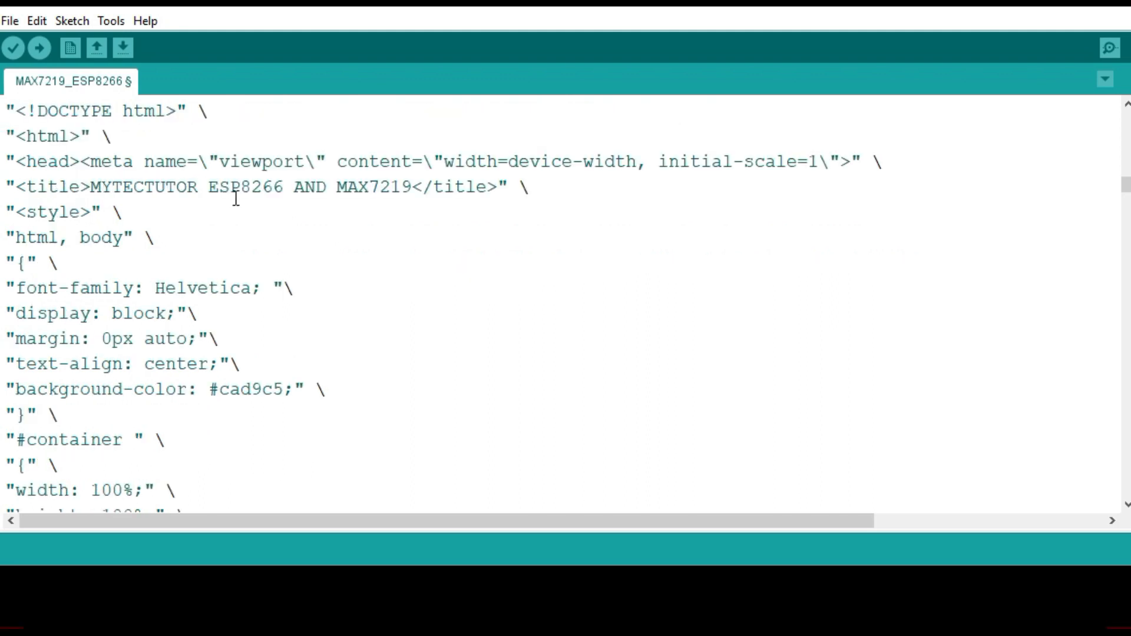
mouse_move(47, 221)
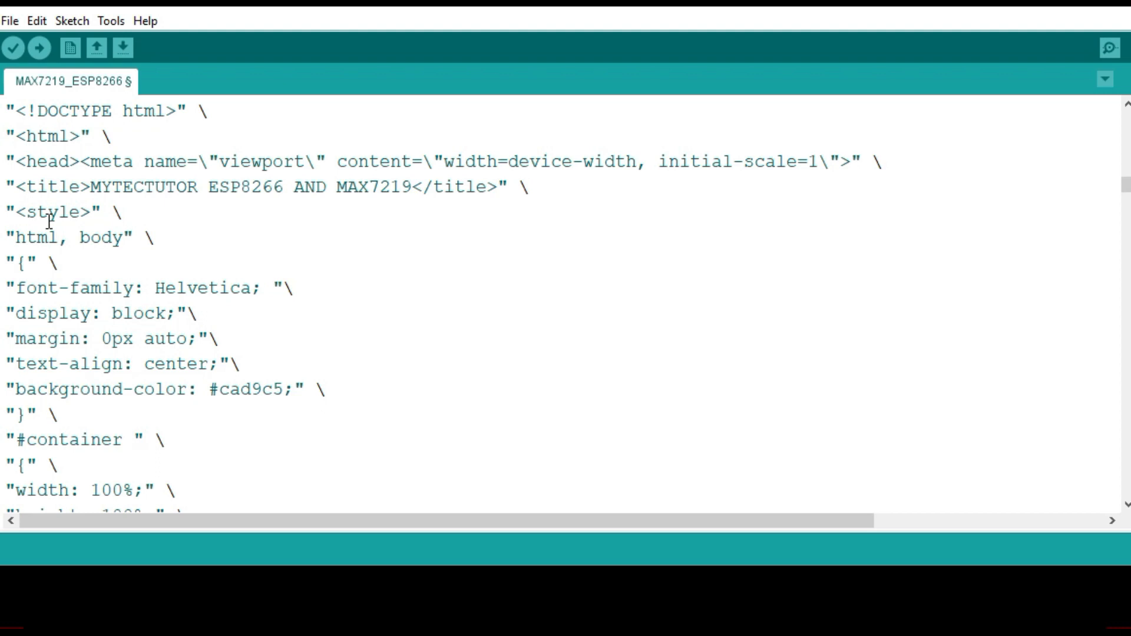
mouse_move(195, 310)
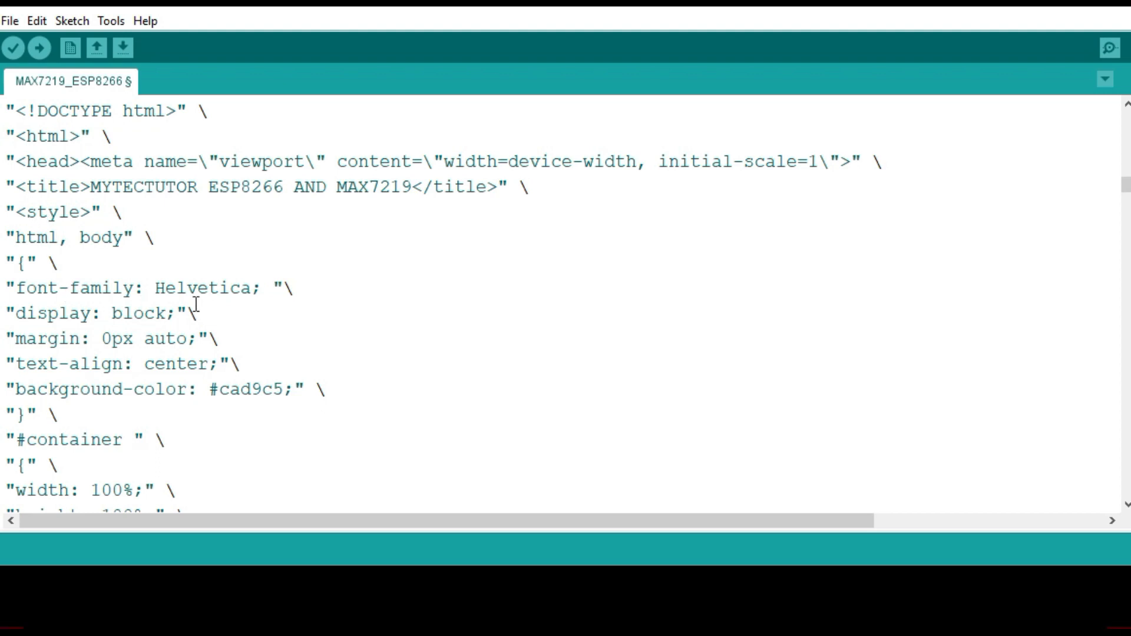
scroll(down, 3)
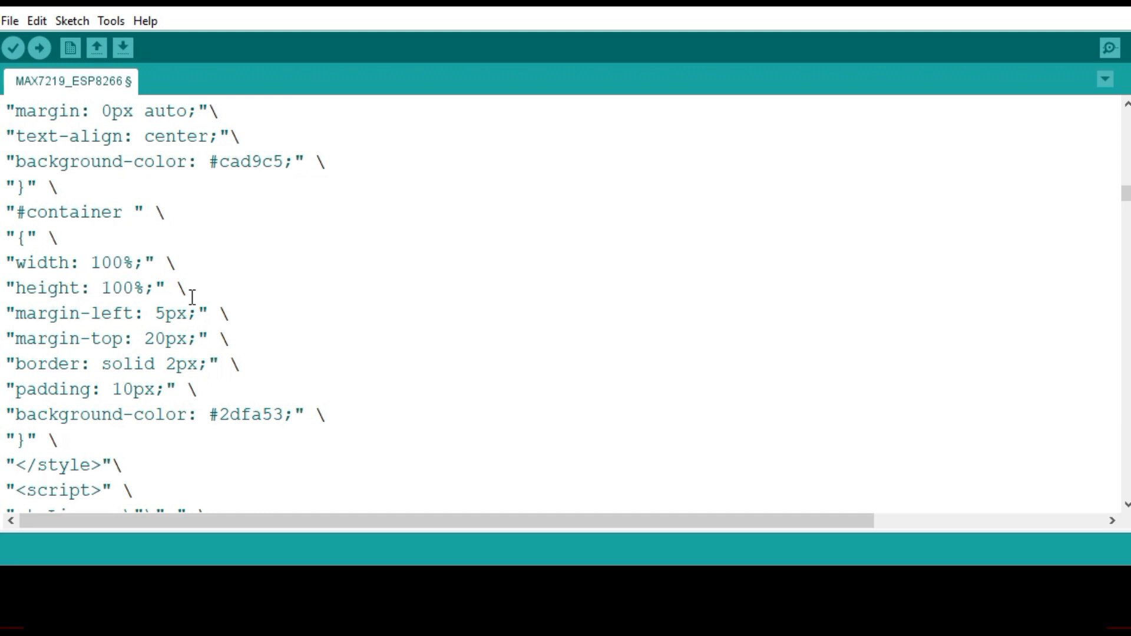
scroll(up, 3)
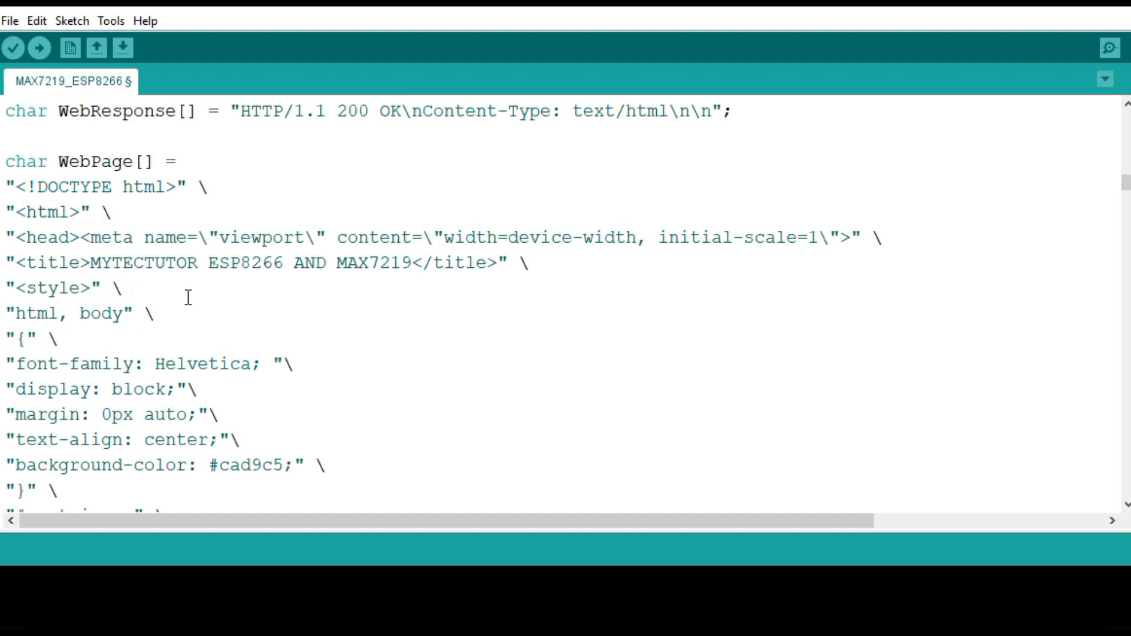
scroll(down, 3)
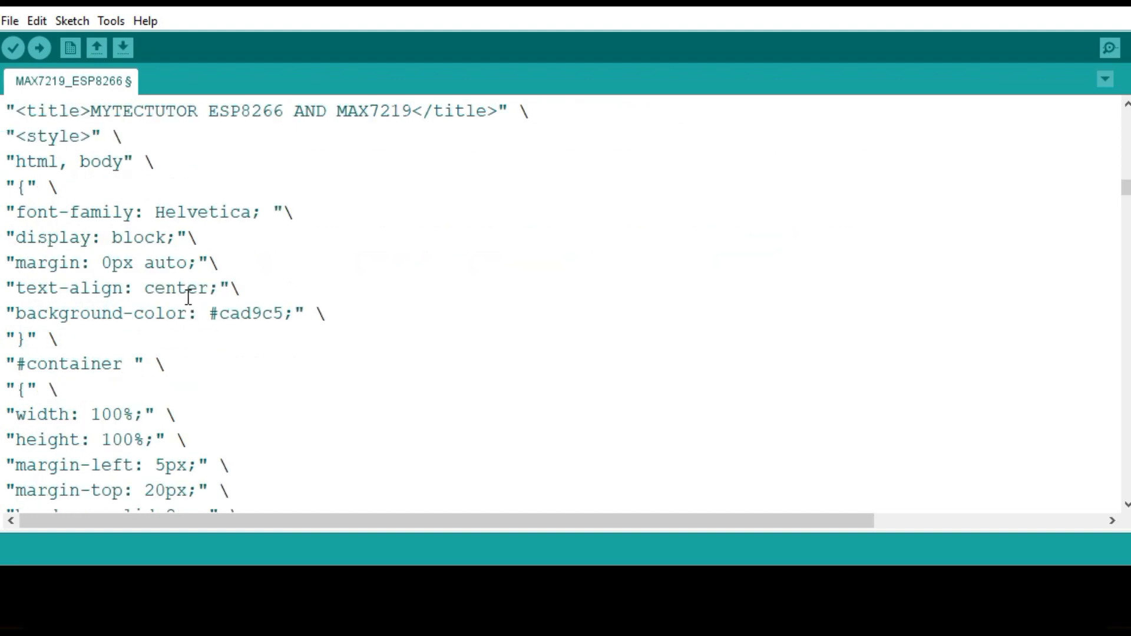
scroll(down, 3)
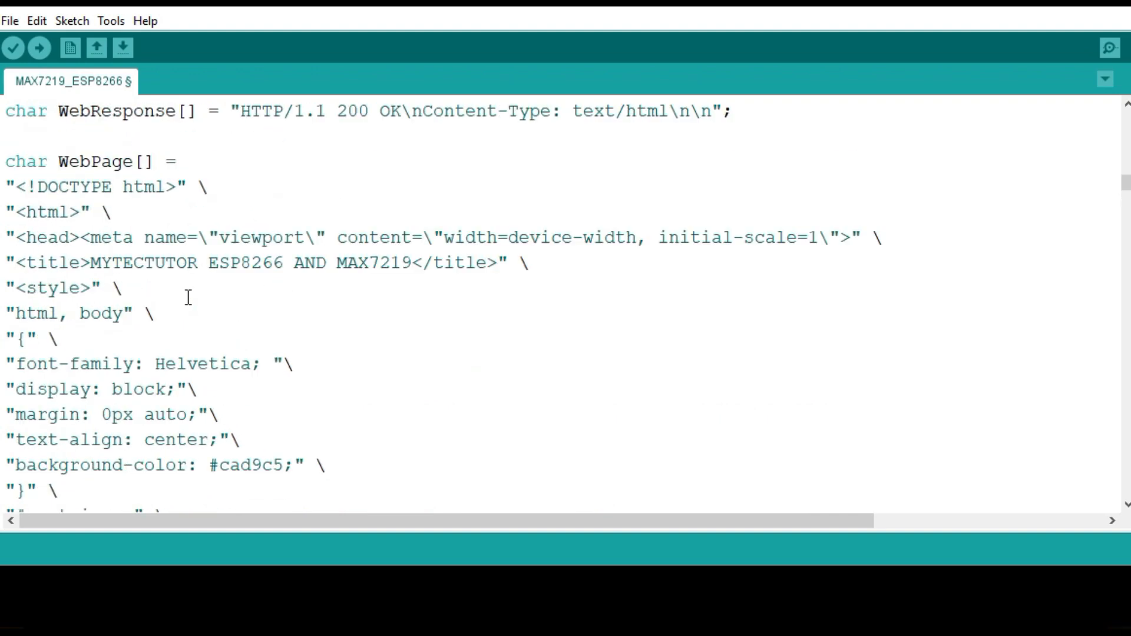
scroll(down, 3)
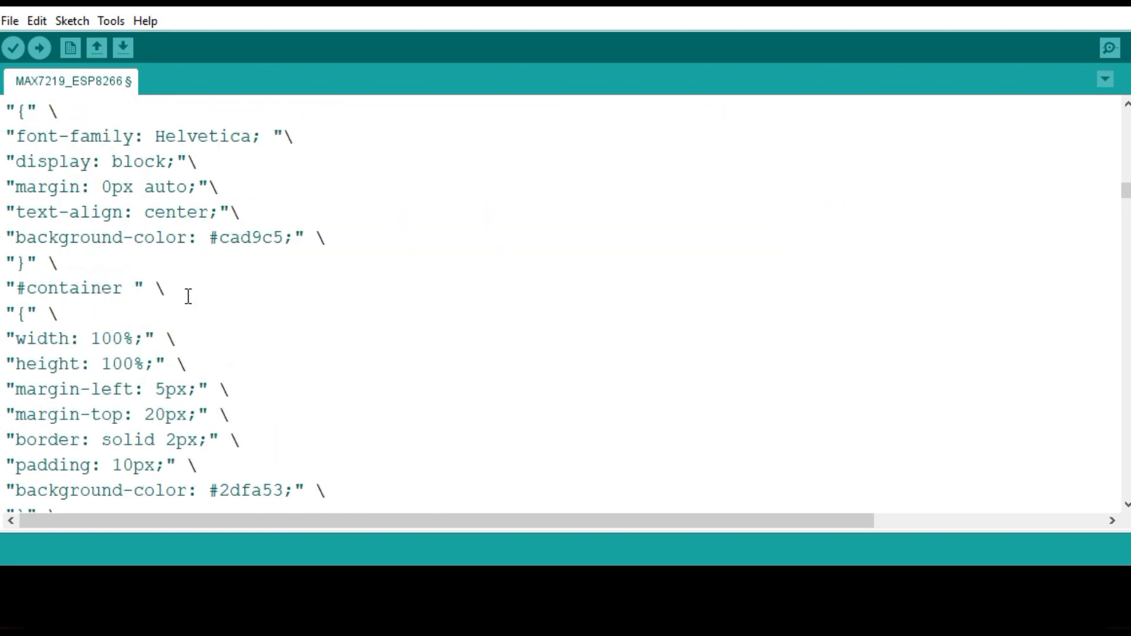
scroll(down, 3)
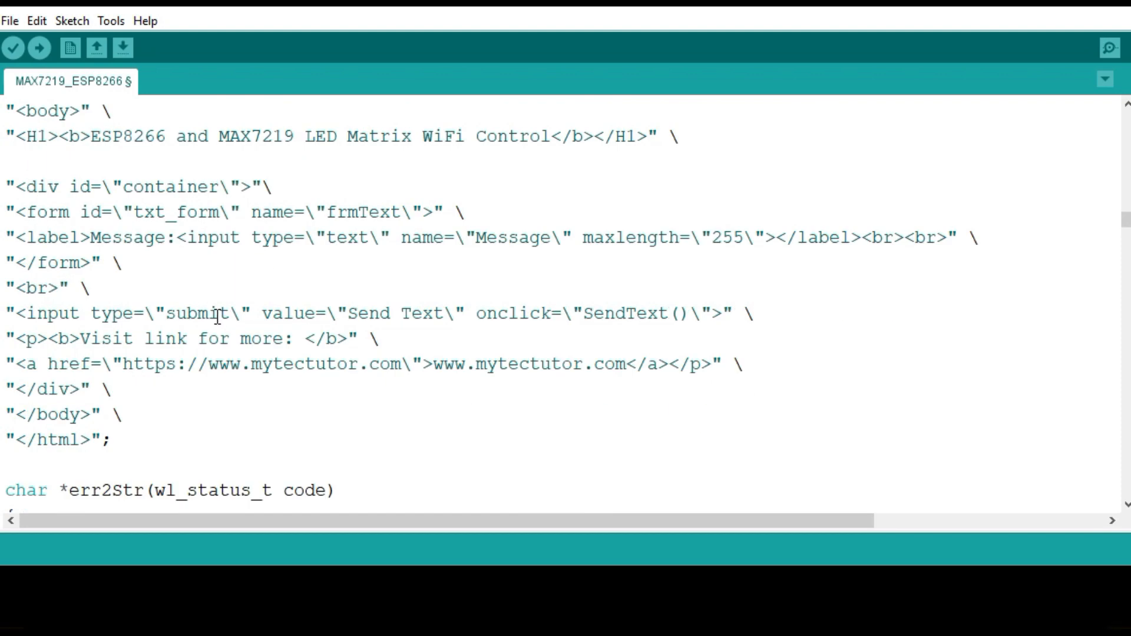
scroll(down, 3)
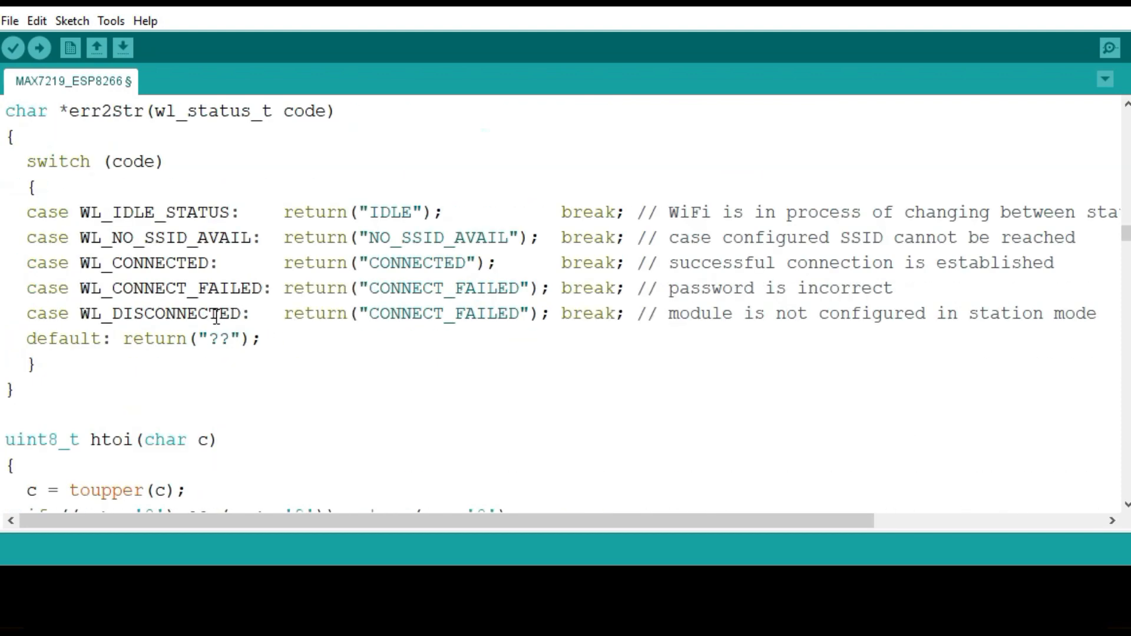
scroll(down, 3)
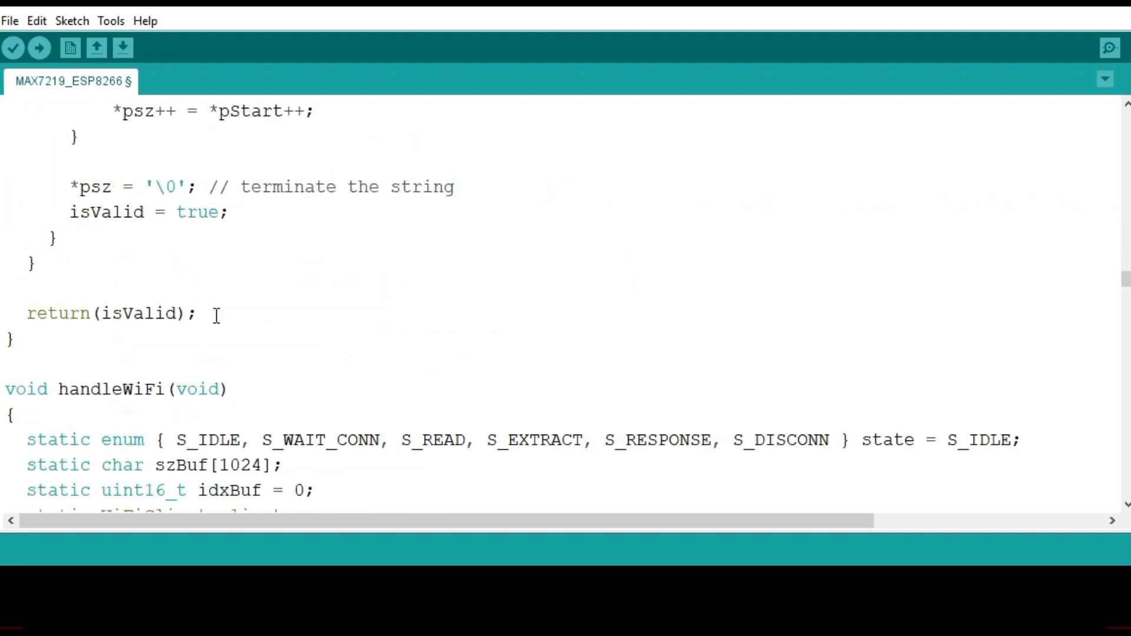
scroll(down, 3)
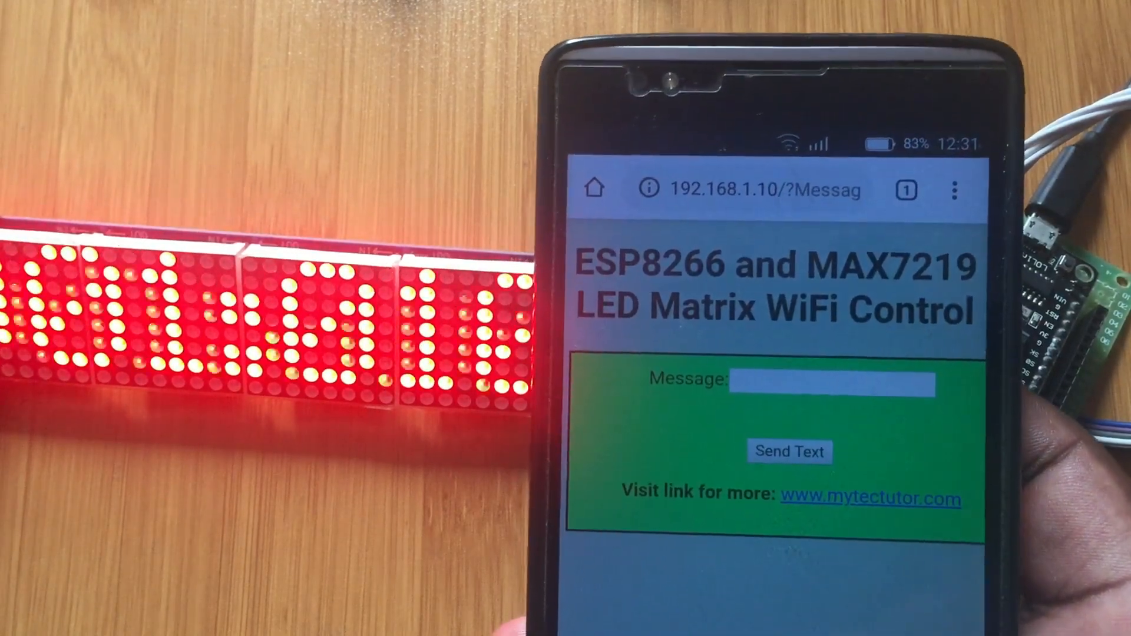
click(830, 382)
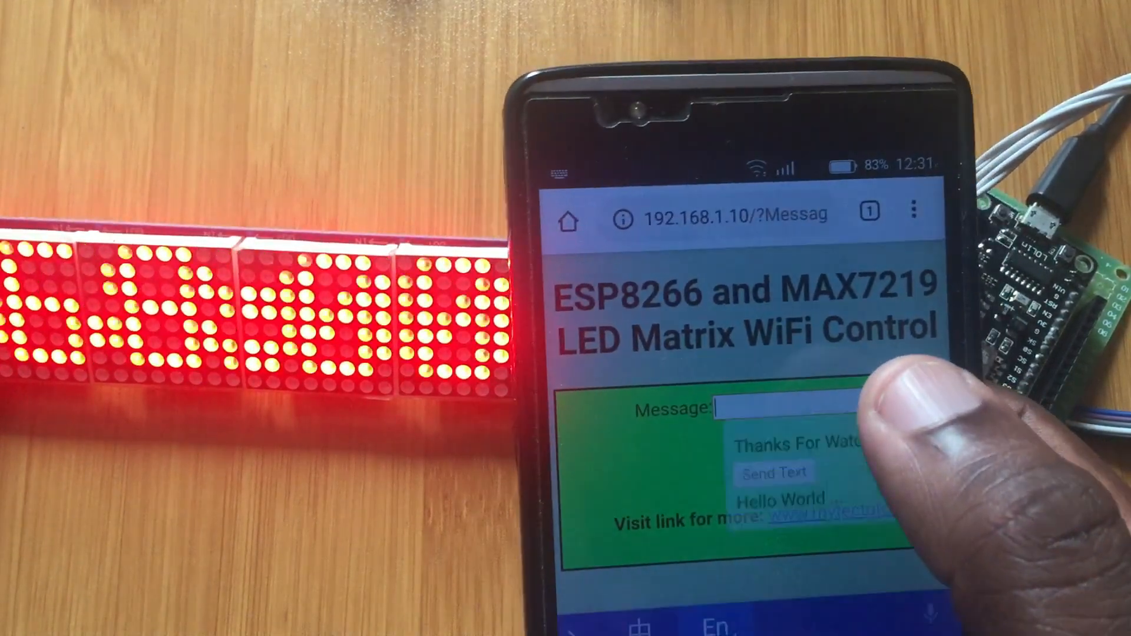